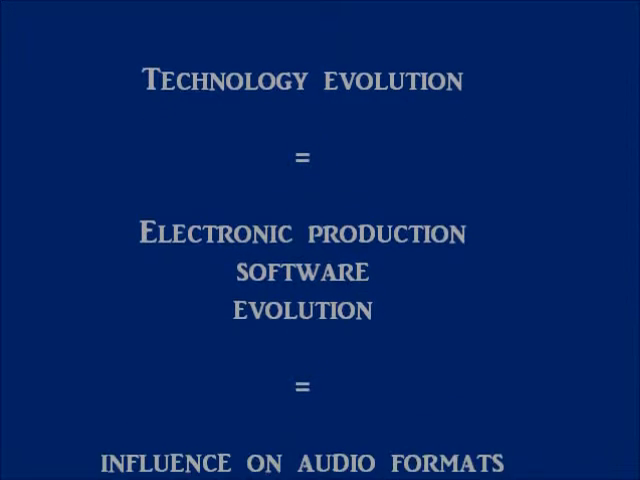
Step: Export the Lights project via File > Export as MPEG 3 audio saved as Lights.mp3
scroll("down", 3)
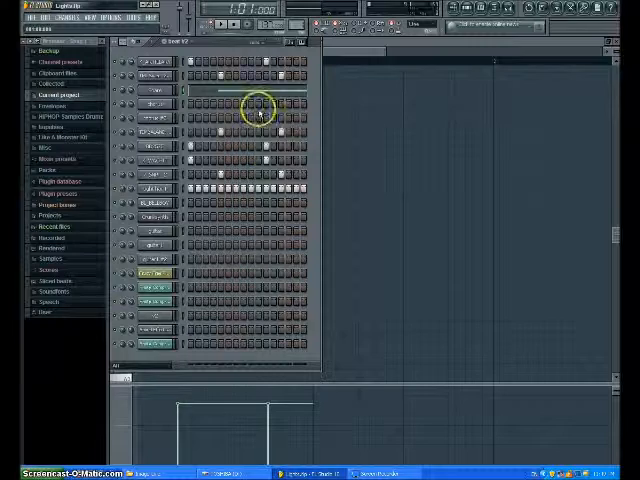
right_click(156, 90)
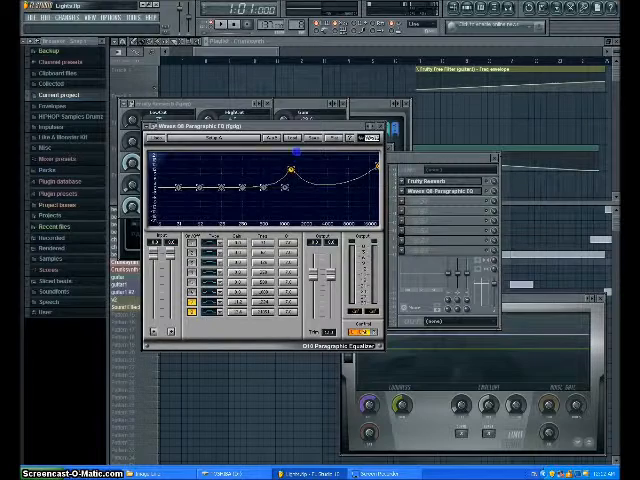
left_click_drag(290, 170, 304, 210)
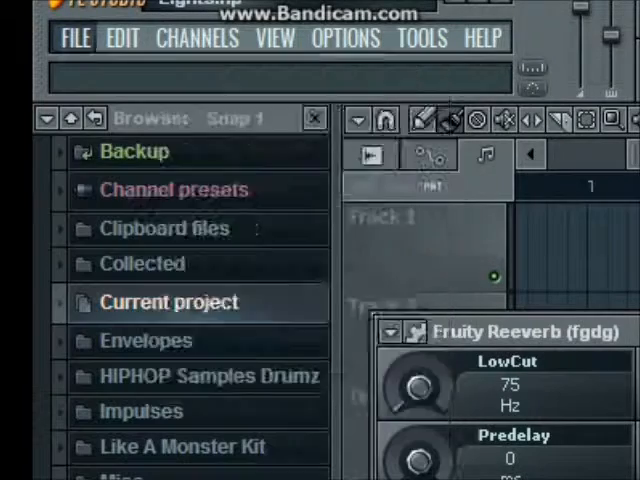
left_click(72, 40)
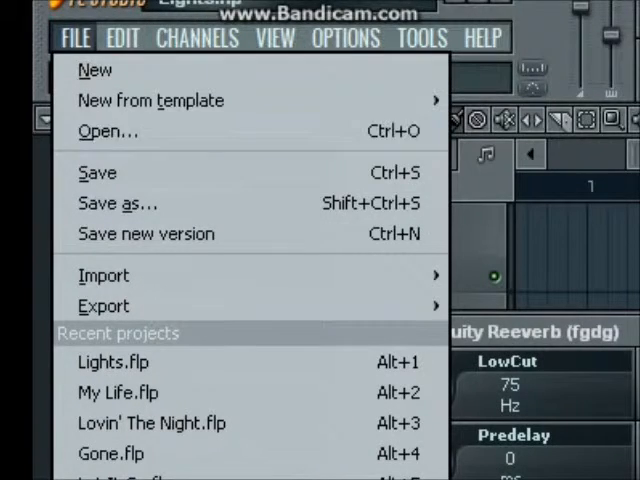
left_click(104, 304)
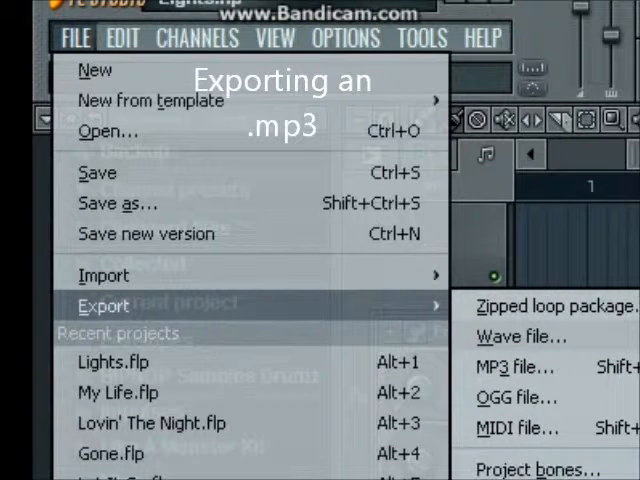
mouse_move(532, 336)
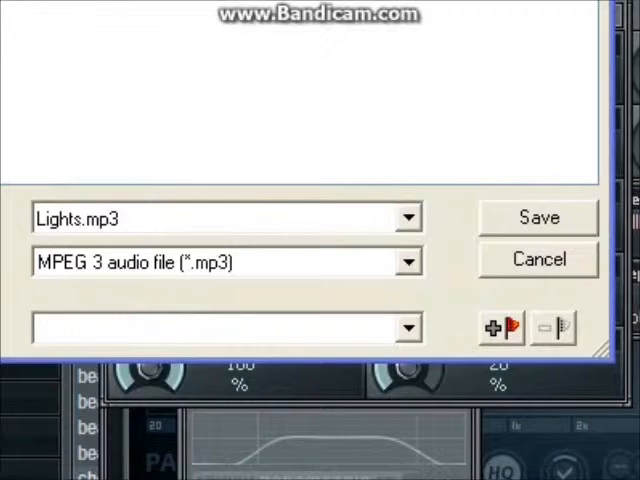
left_click(538, 216)
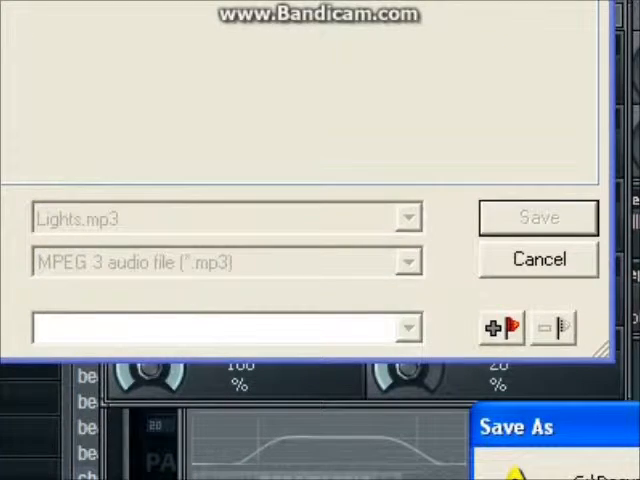